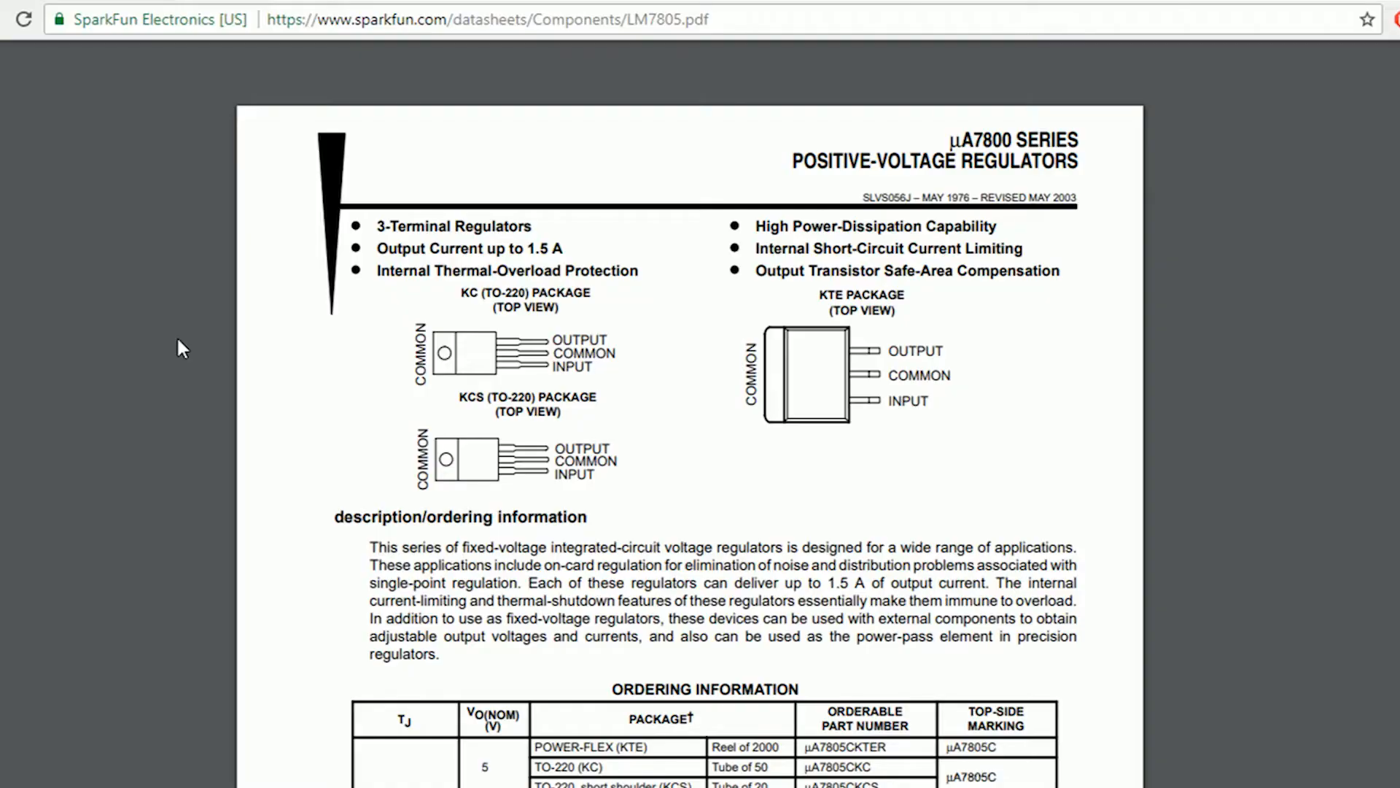
# Add '1. Direction' and '2. Speed' as numbered points under the Motor Driver heading
pyautogui.scroll(-3)
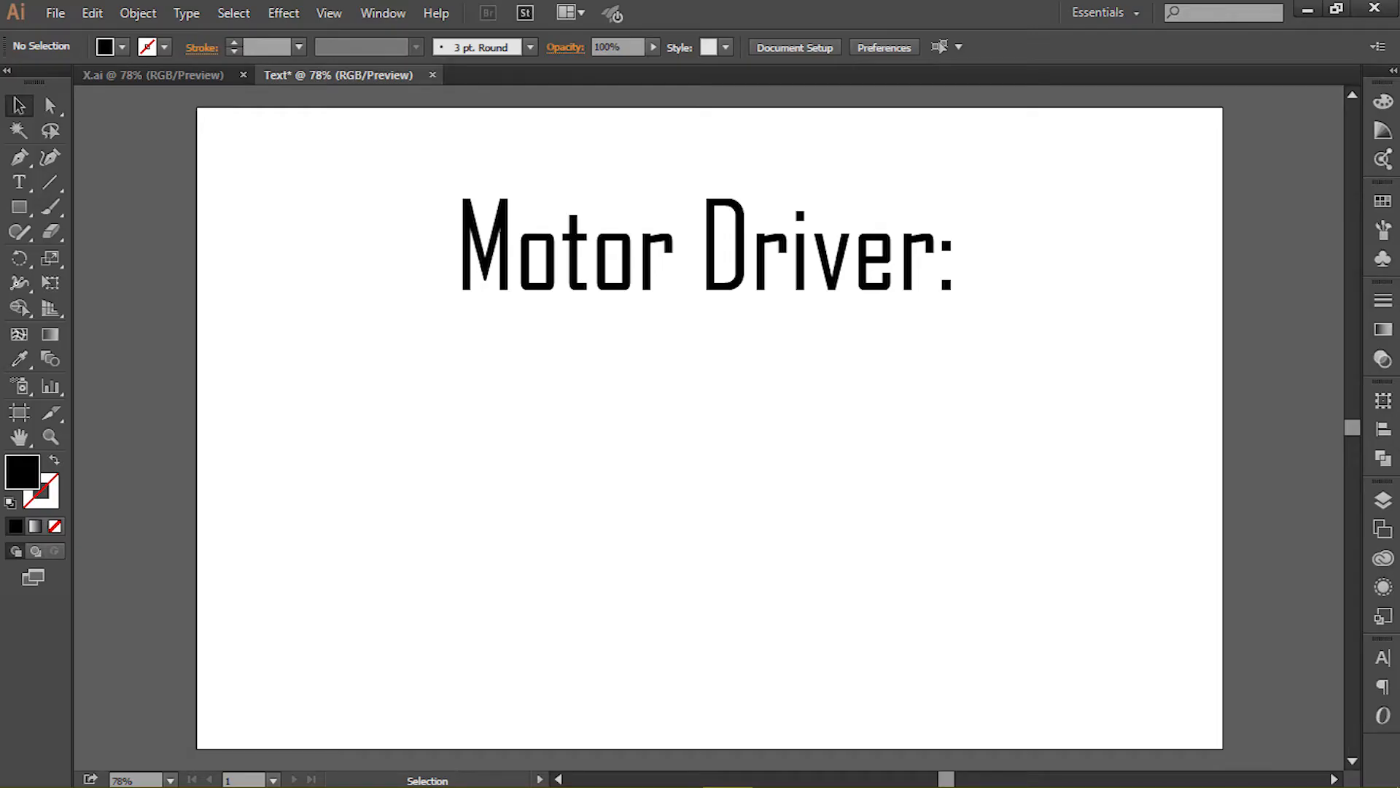
pyautogui.write('1. Direction')
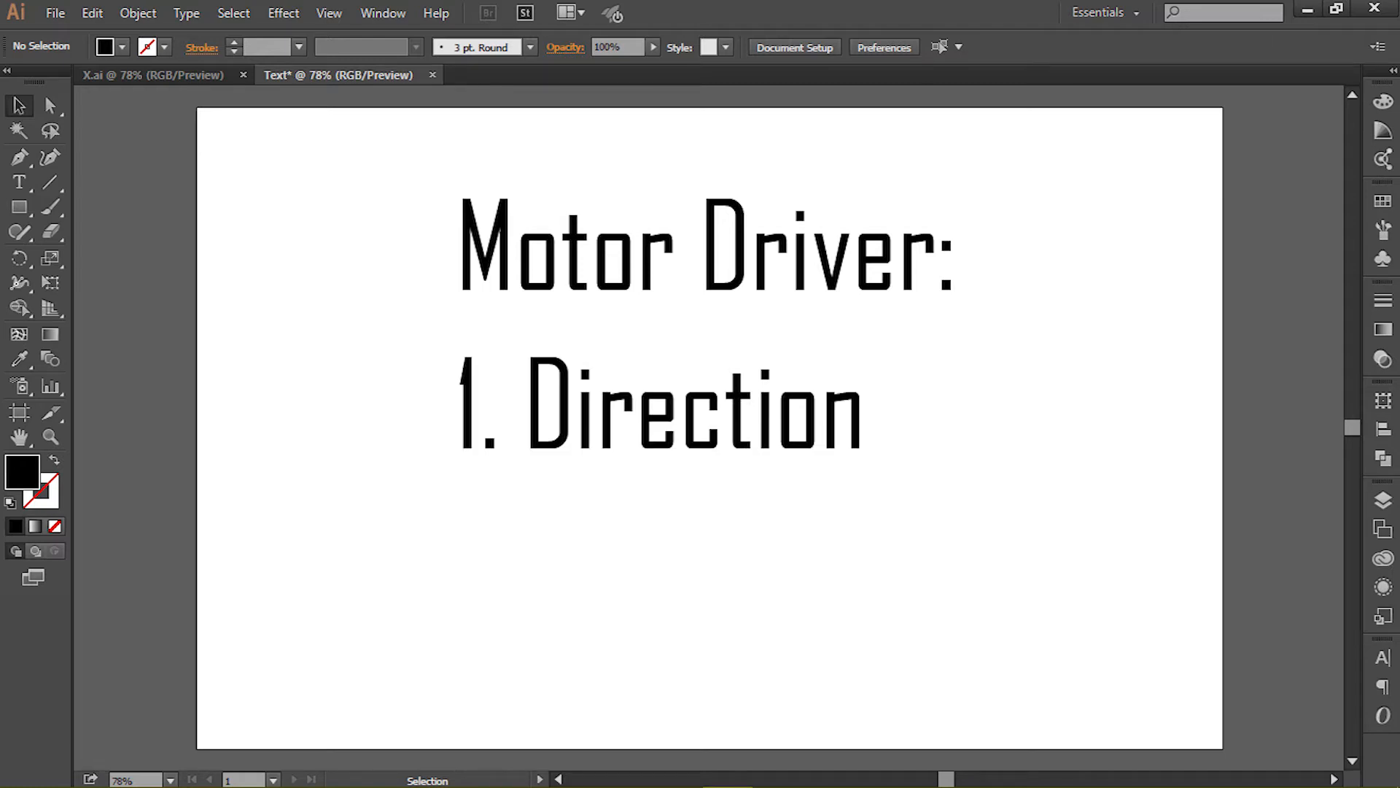
pyautogui.write('2. Speed')
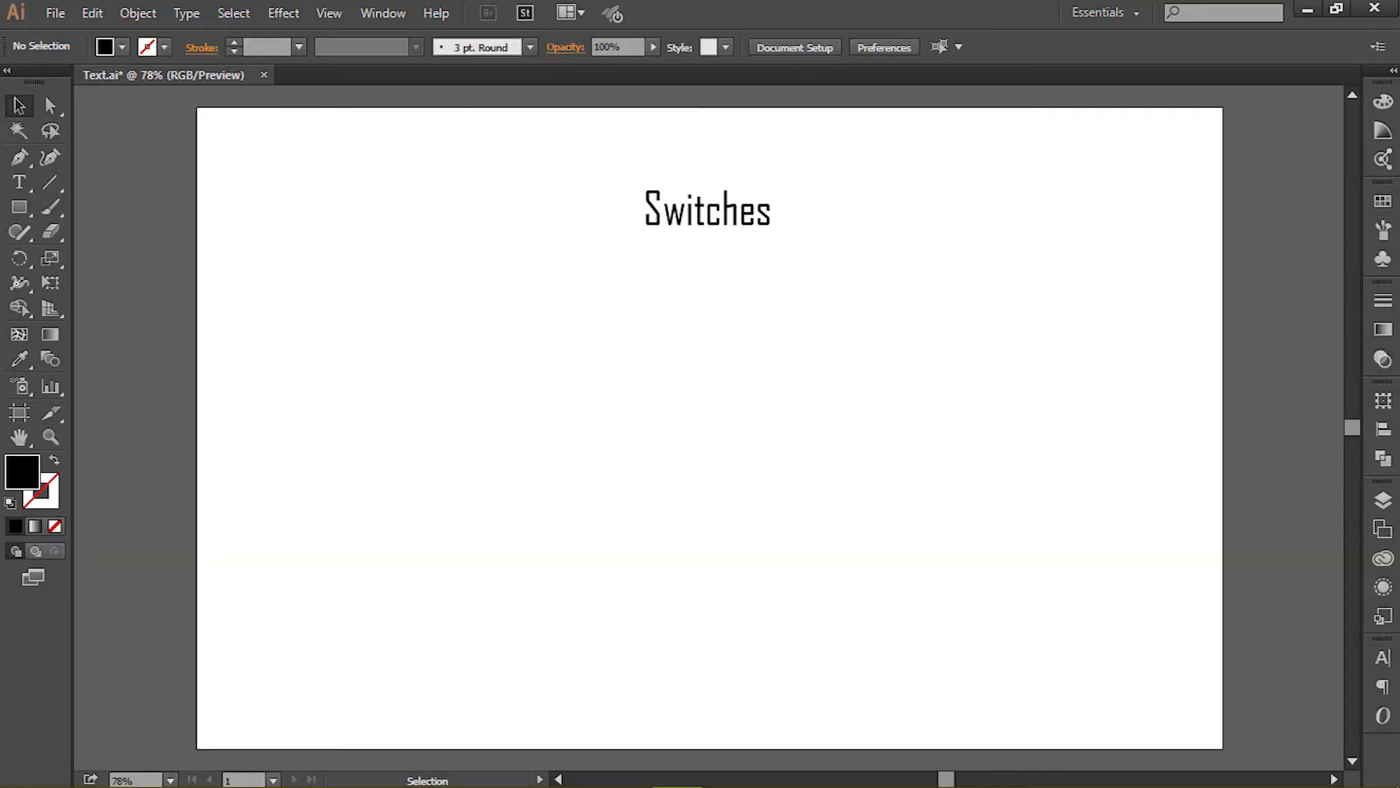
# Type '1. Relay' as the first numbered item beneath the Switches title
pyautogui.write('1. Relay')
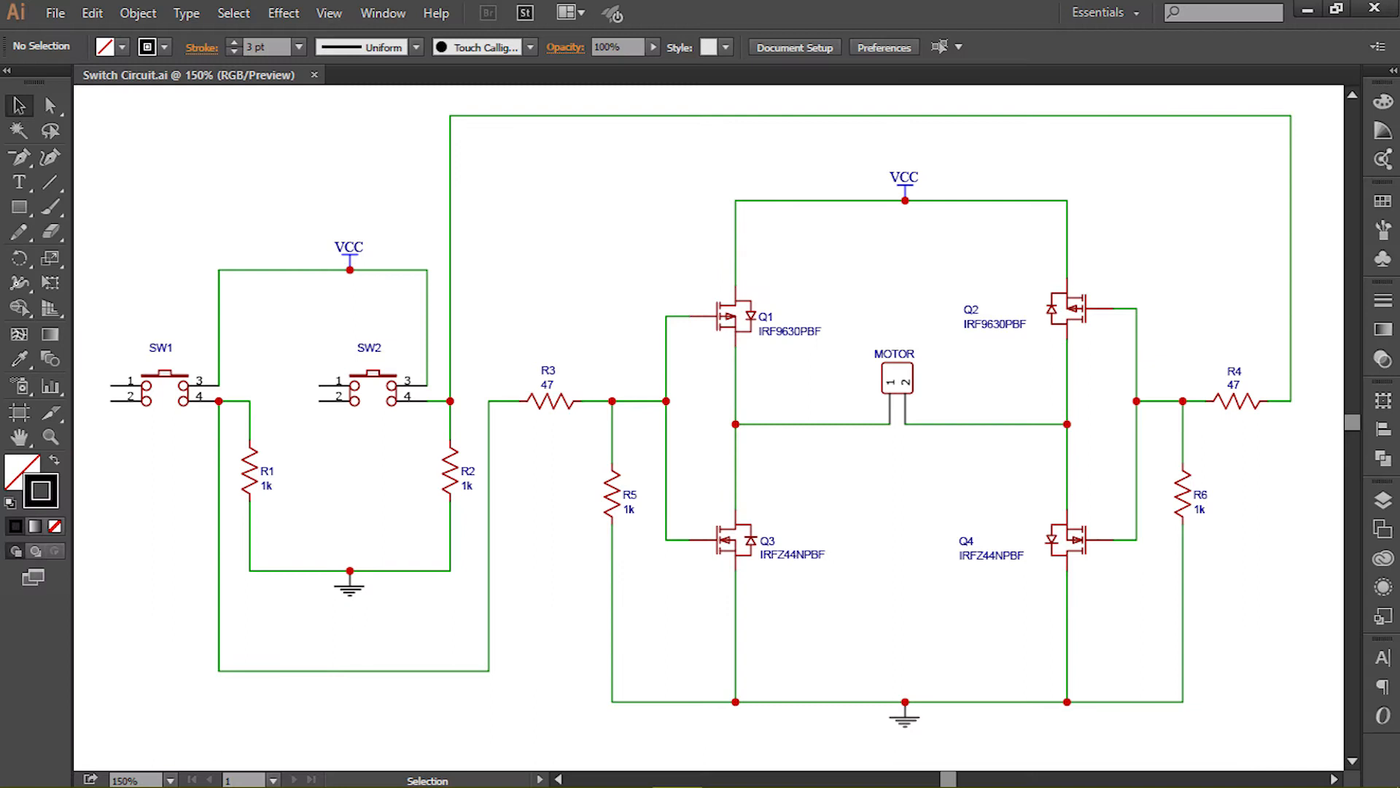
pyautogui.moveTo(652, 313); pyautogui.dragTo(893, 715)
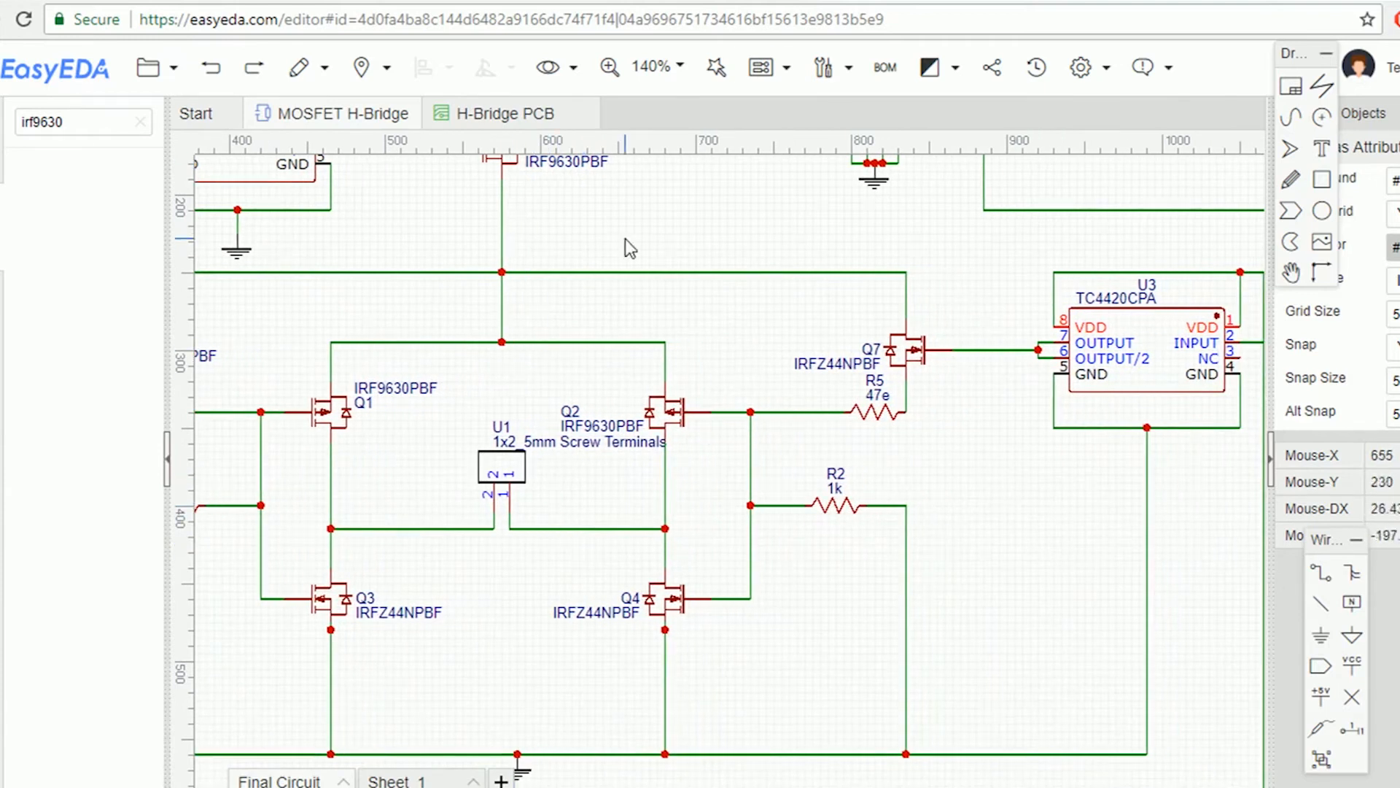
pyautogui.click(509, 114)
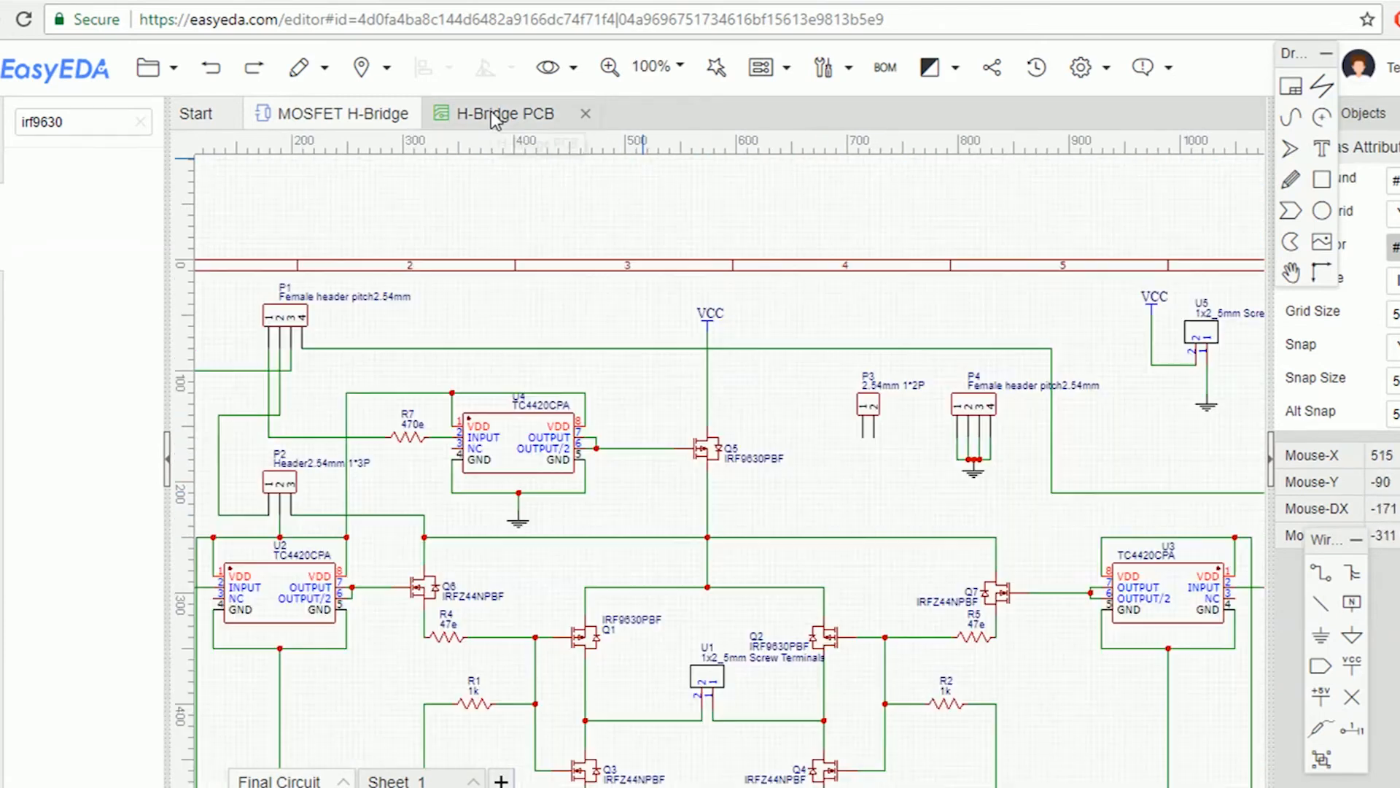
pyautogui.click(508, 113)
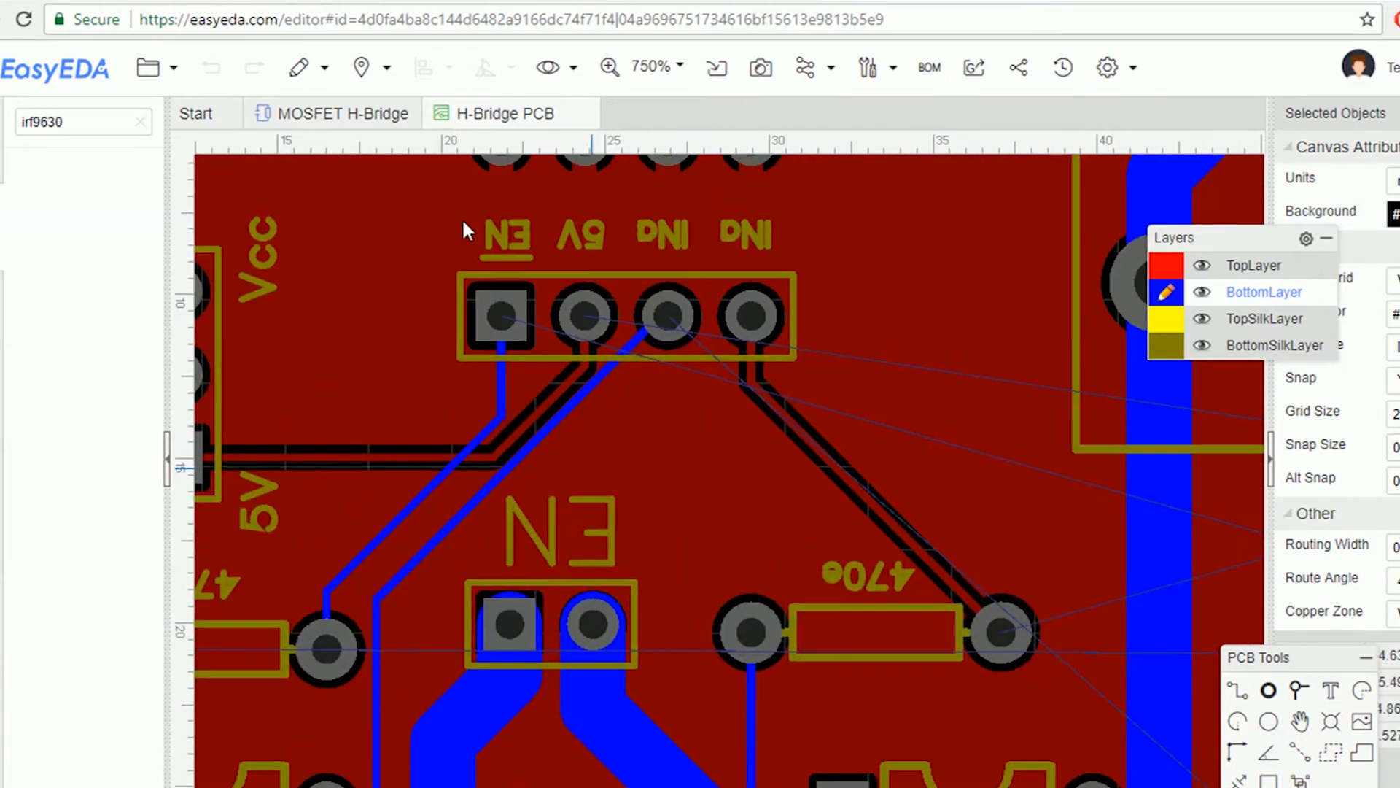
# Scroll around the H-Bridge PCB near the EN/5V/IN1/IN2 header
pyautogui.scroll(-3)
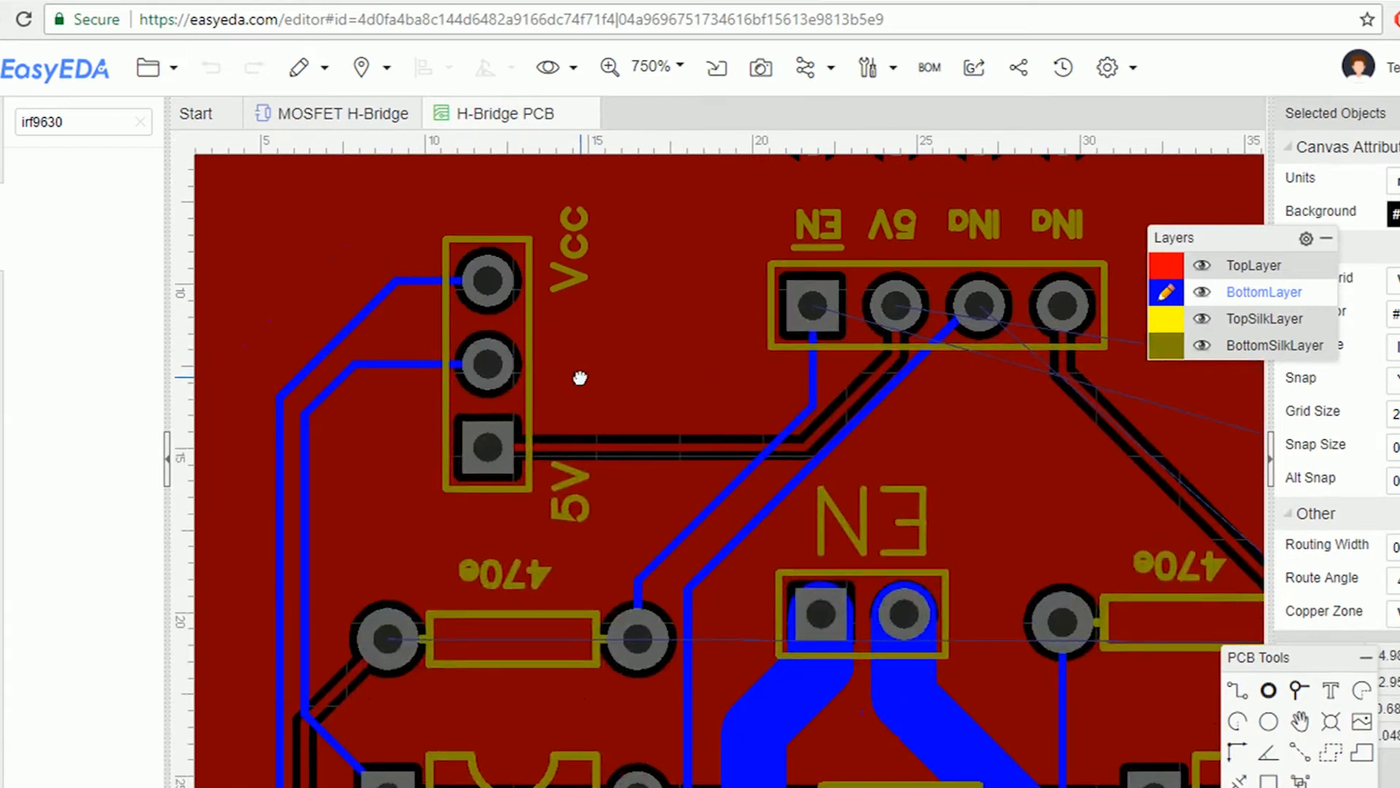
pyautogui.moveTo(563, 434)
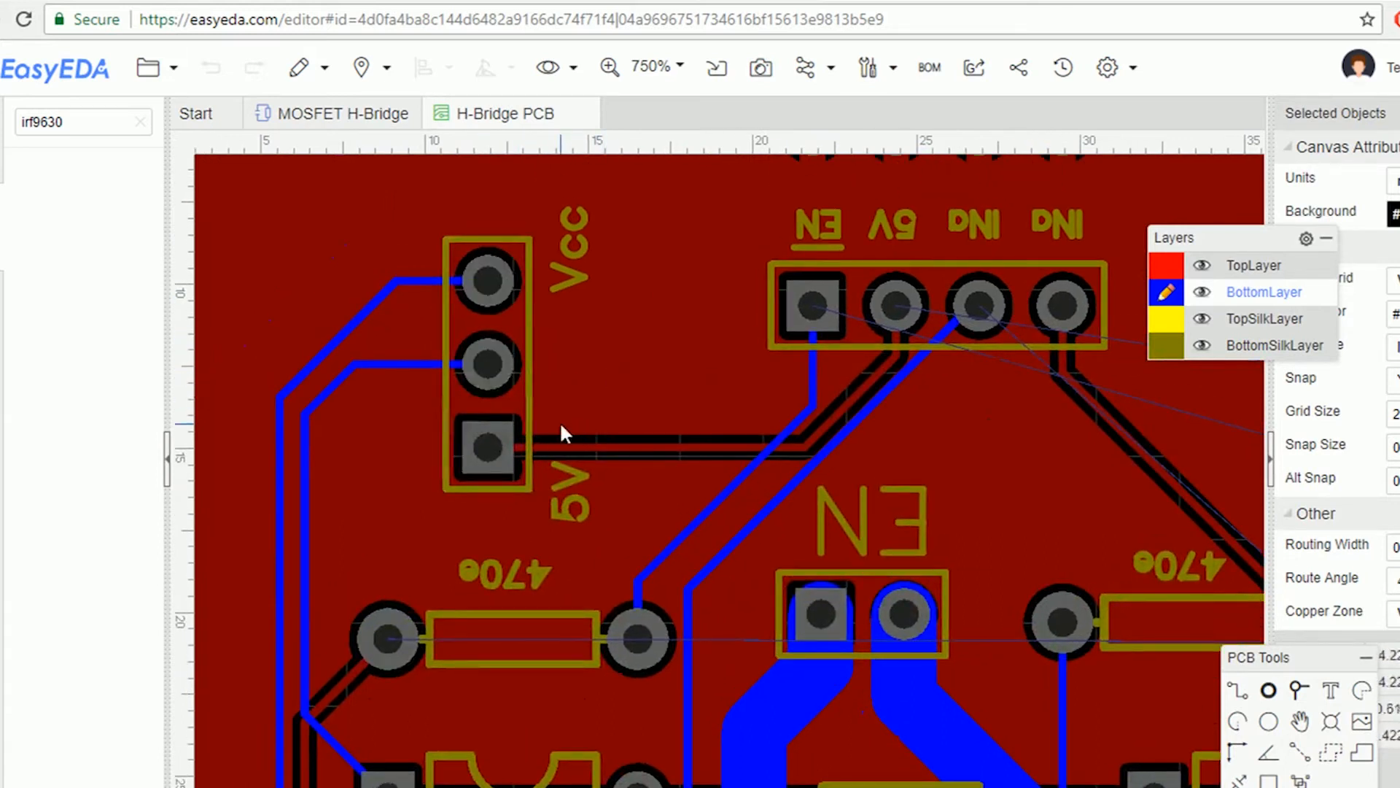
pyautogui.moveTo(522, 361)
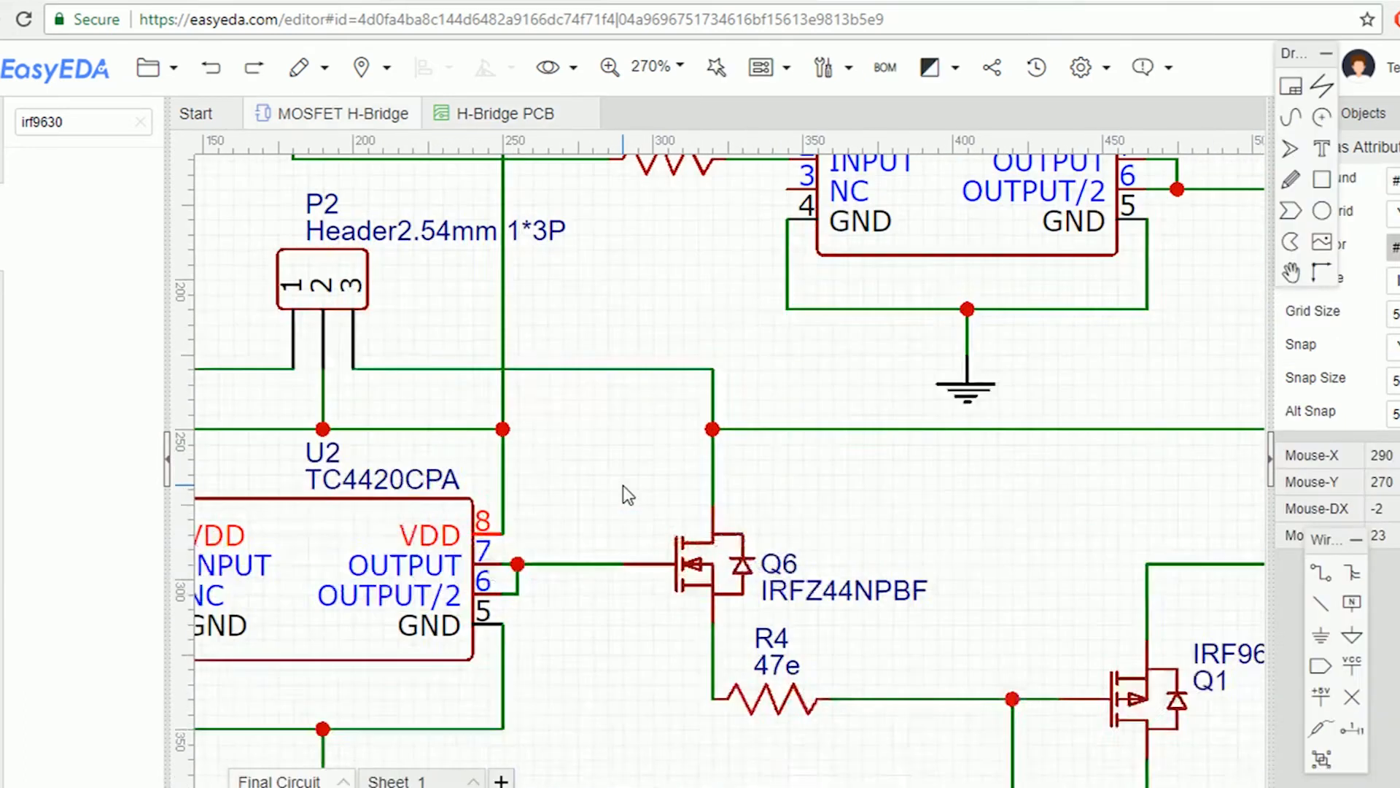
# Leave the EasyEDA schematic and load the jlcpcb.com home page in a browser tab
pyautogui.scroll(-3)
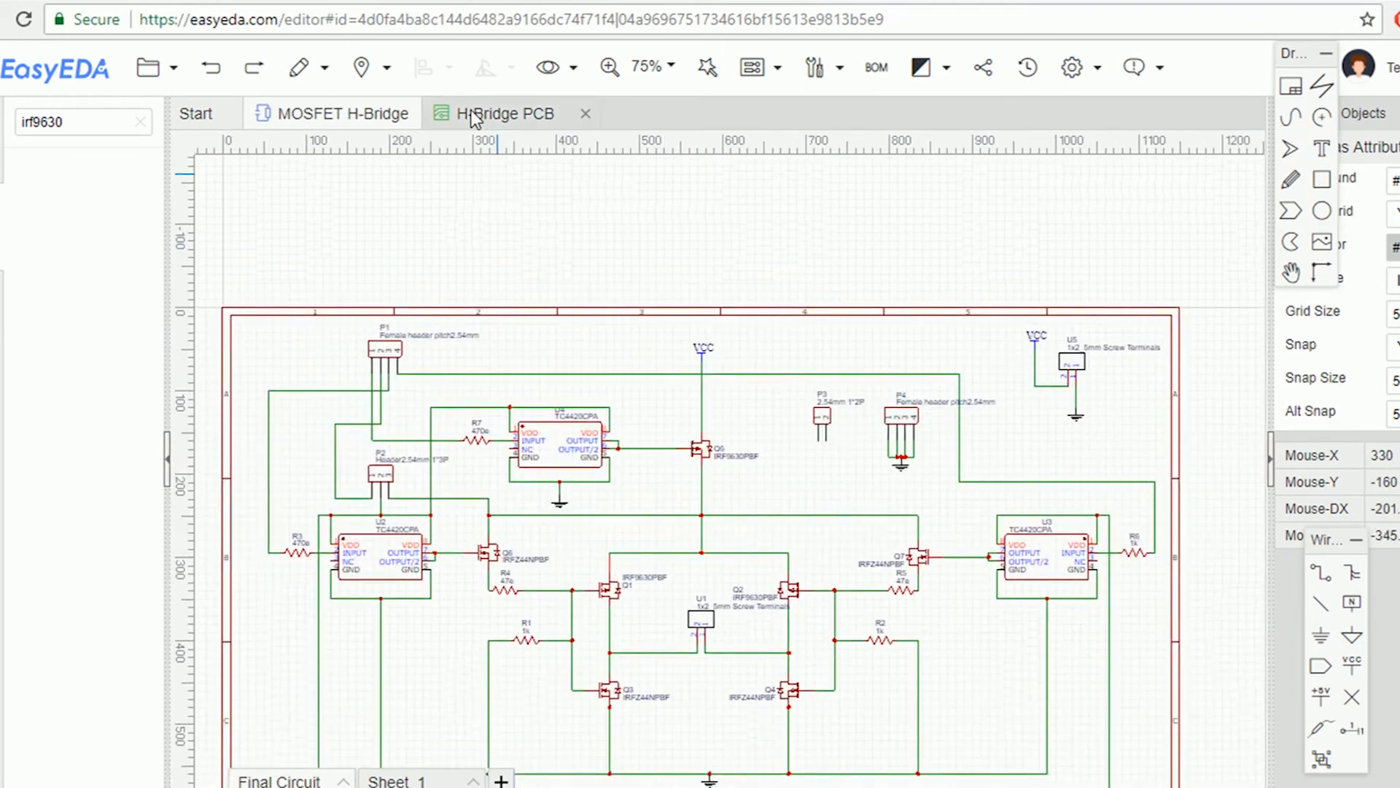
pyautogui.click(508, 114)
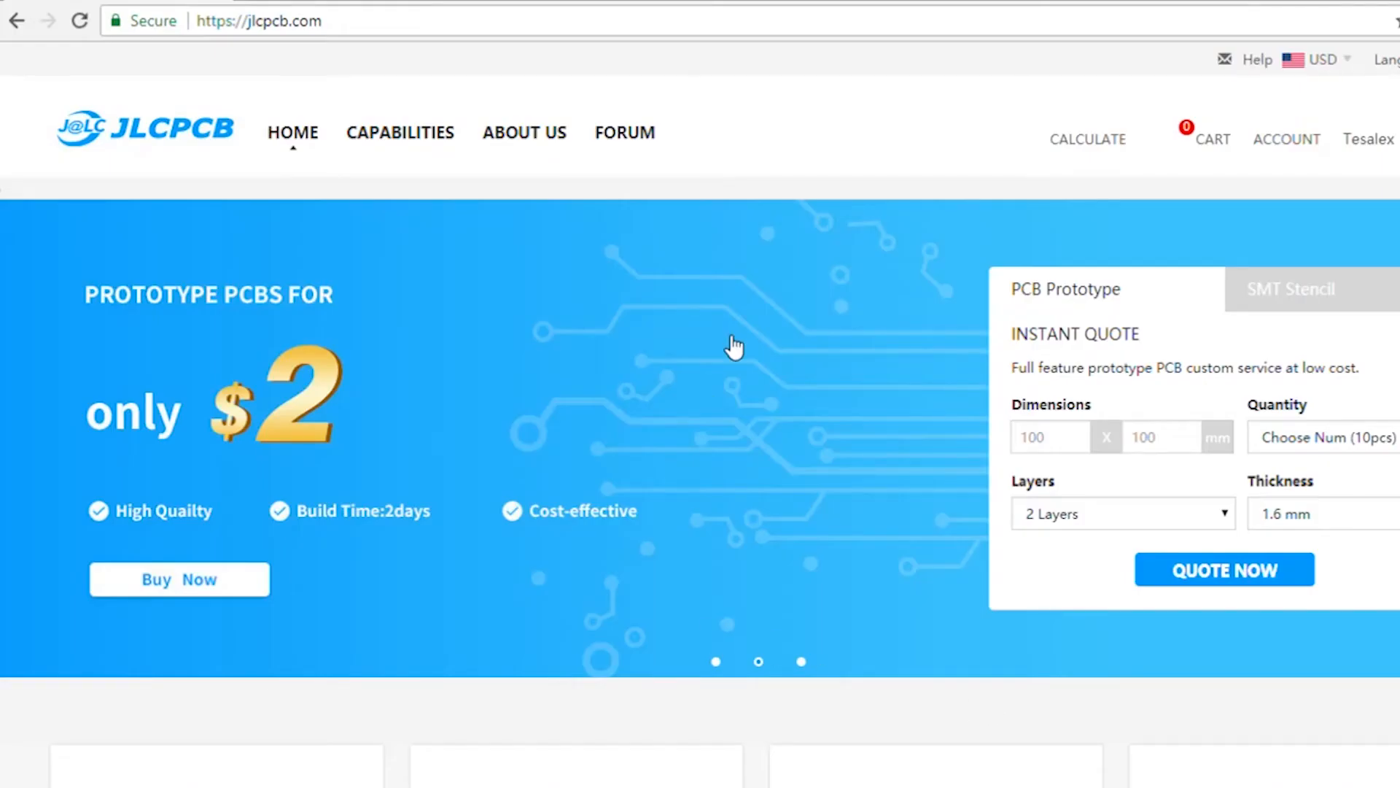
# Highlight the 'Why Choose JLCPCB' paragraph, then go to the PCB quote page
pyautogui.scroll(-3)
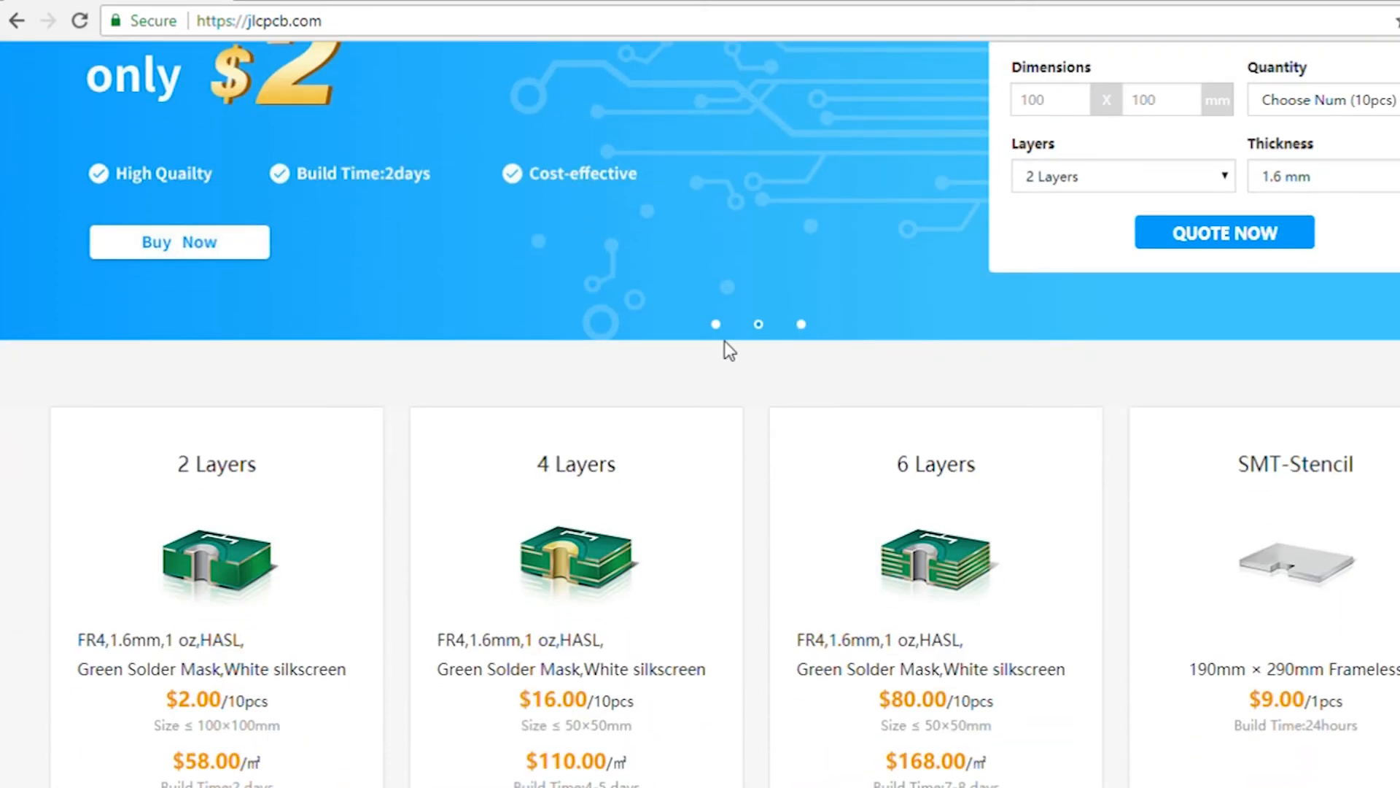
pyautogui.scroll(-3)
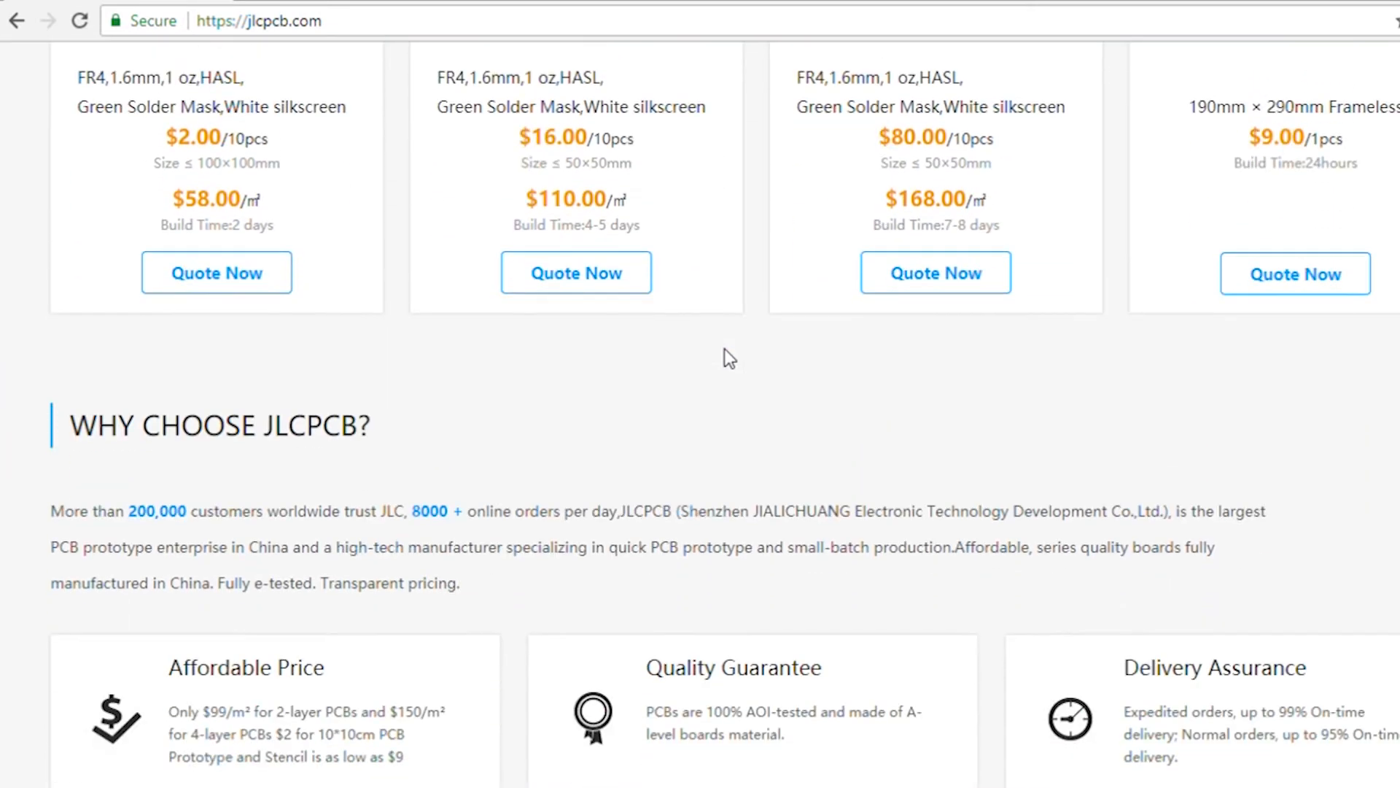
pyautogui.scroll(-3)
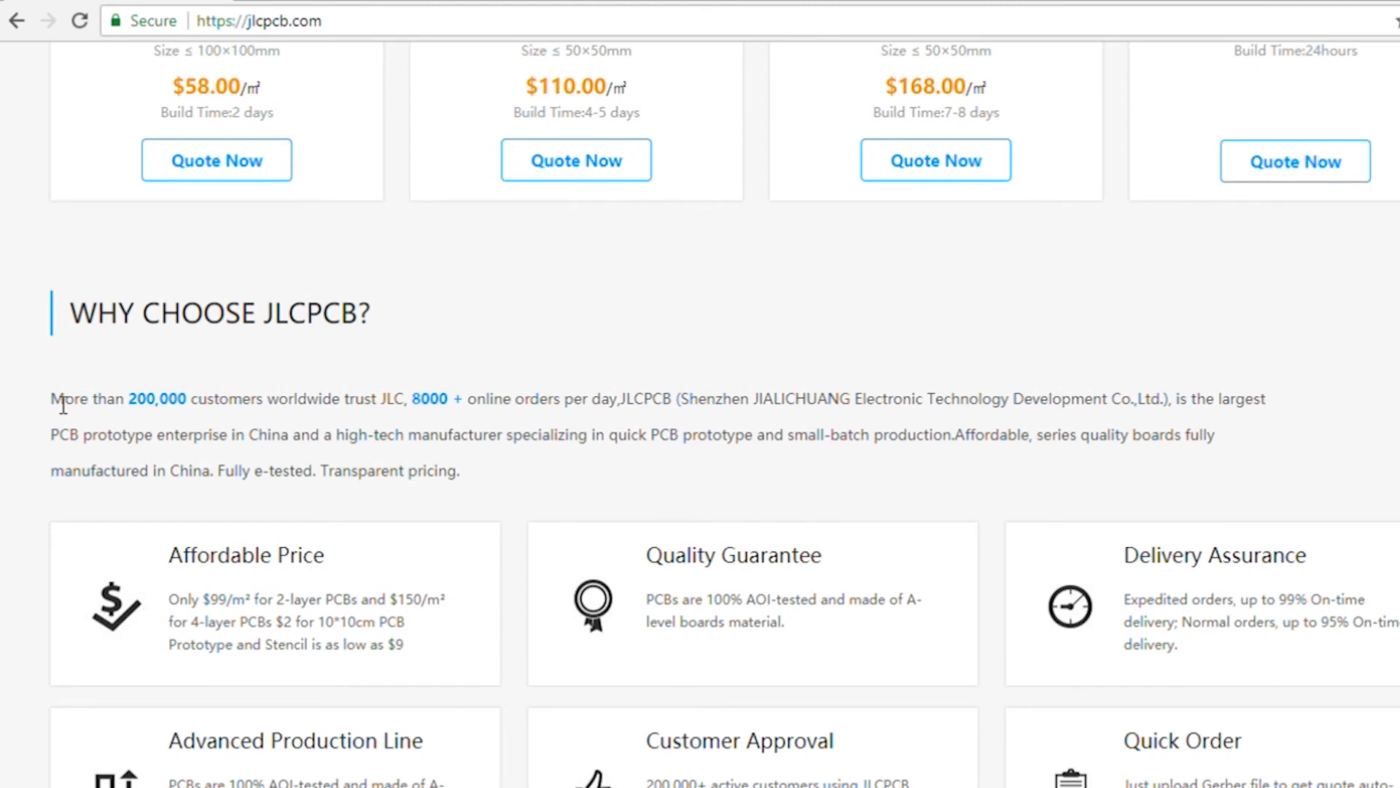
pyautogui.moveTo(57, 399); pyautogui.dragTo(459, 470)
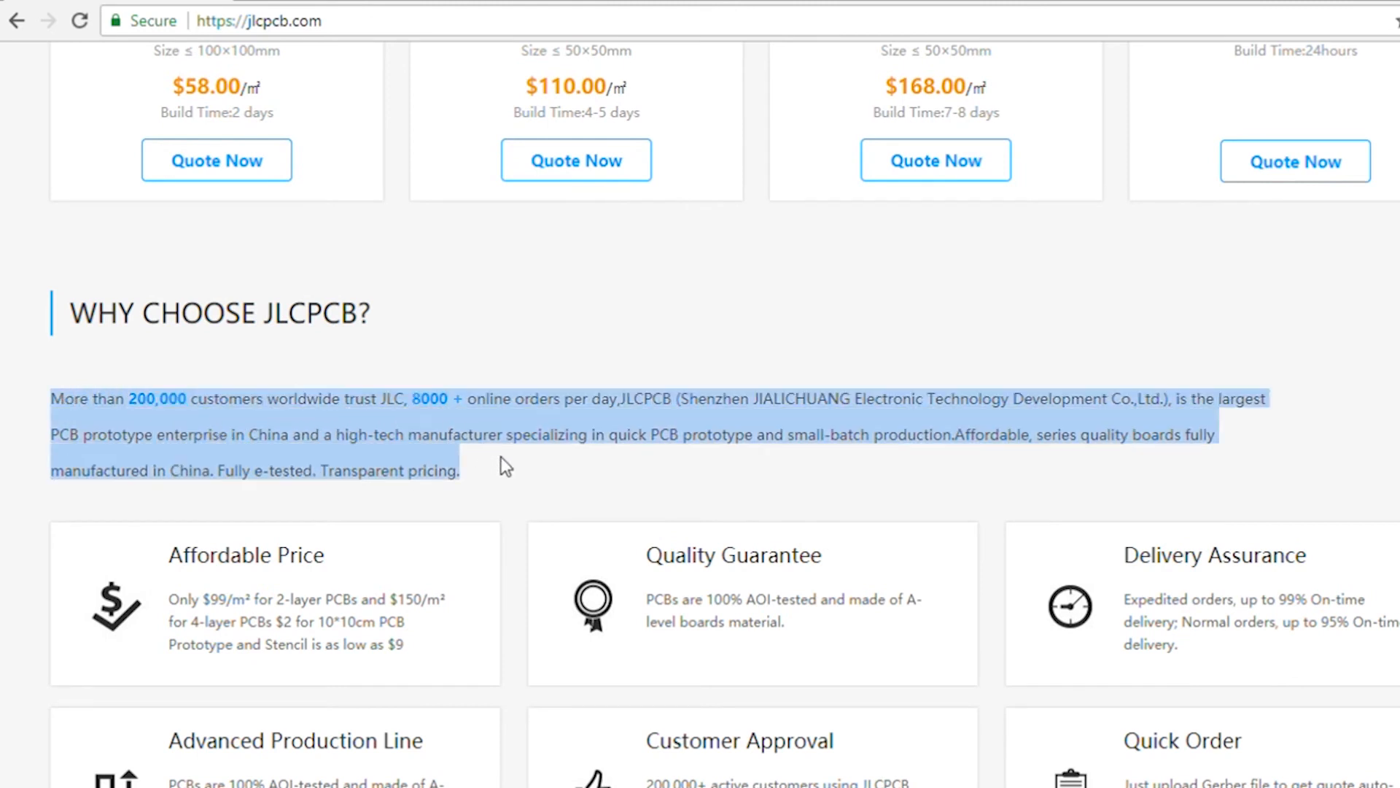
pyautogui.click(216, 160)
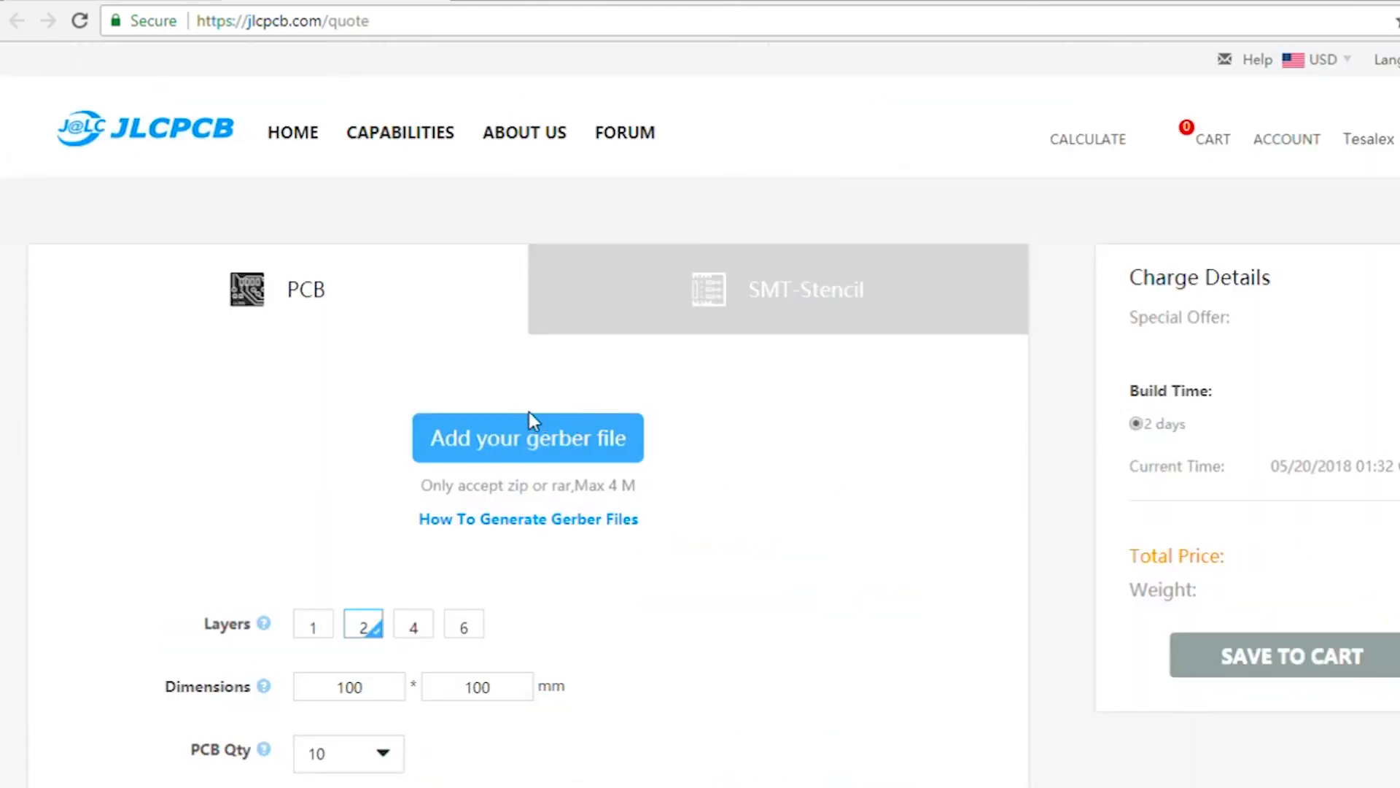
pyautogui.scroll(-3)
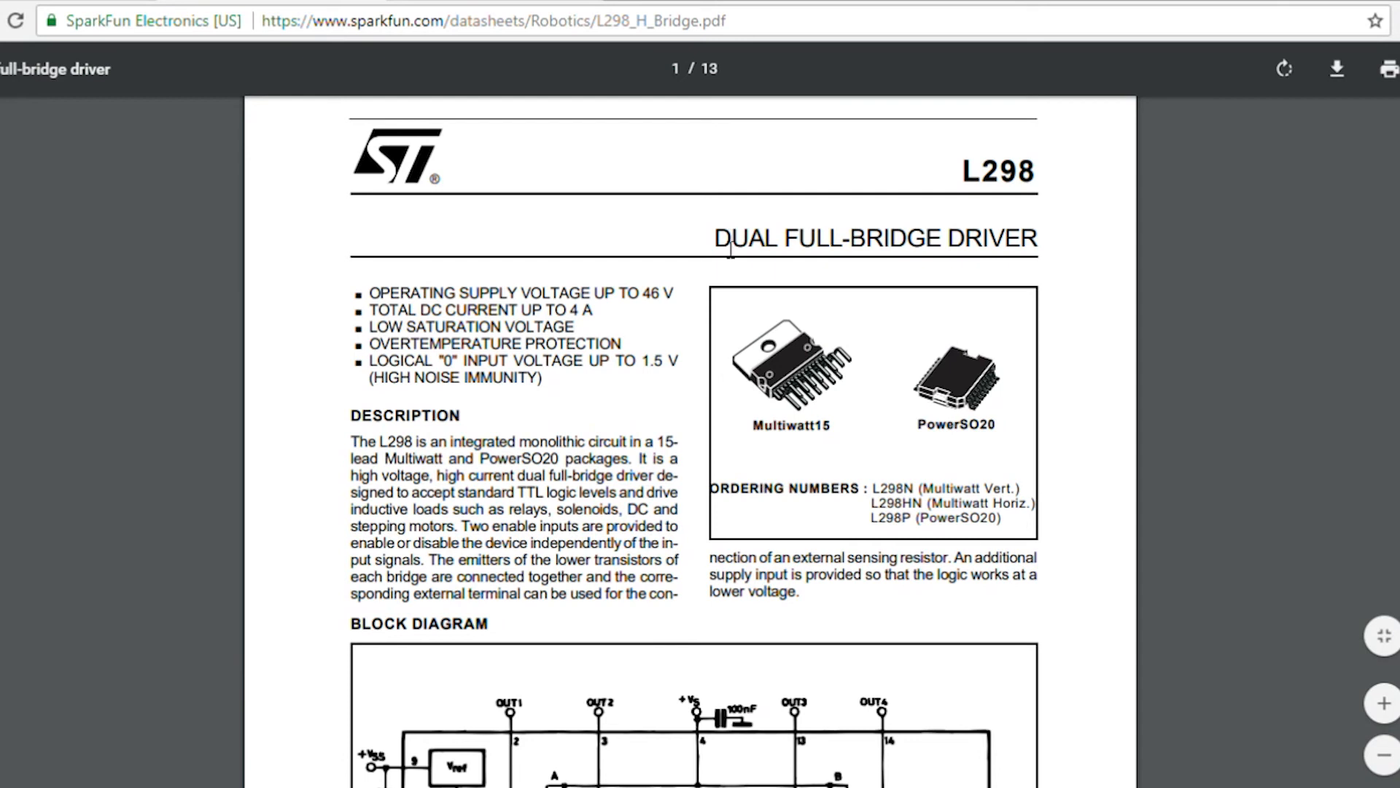
pyautogui.moveTo(715, 237); pyautogui.dragTo(1036, 238)
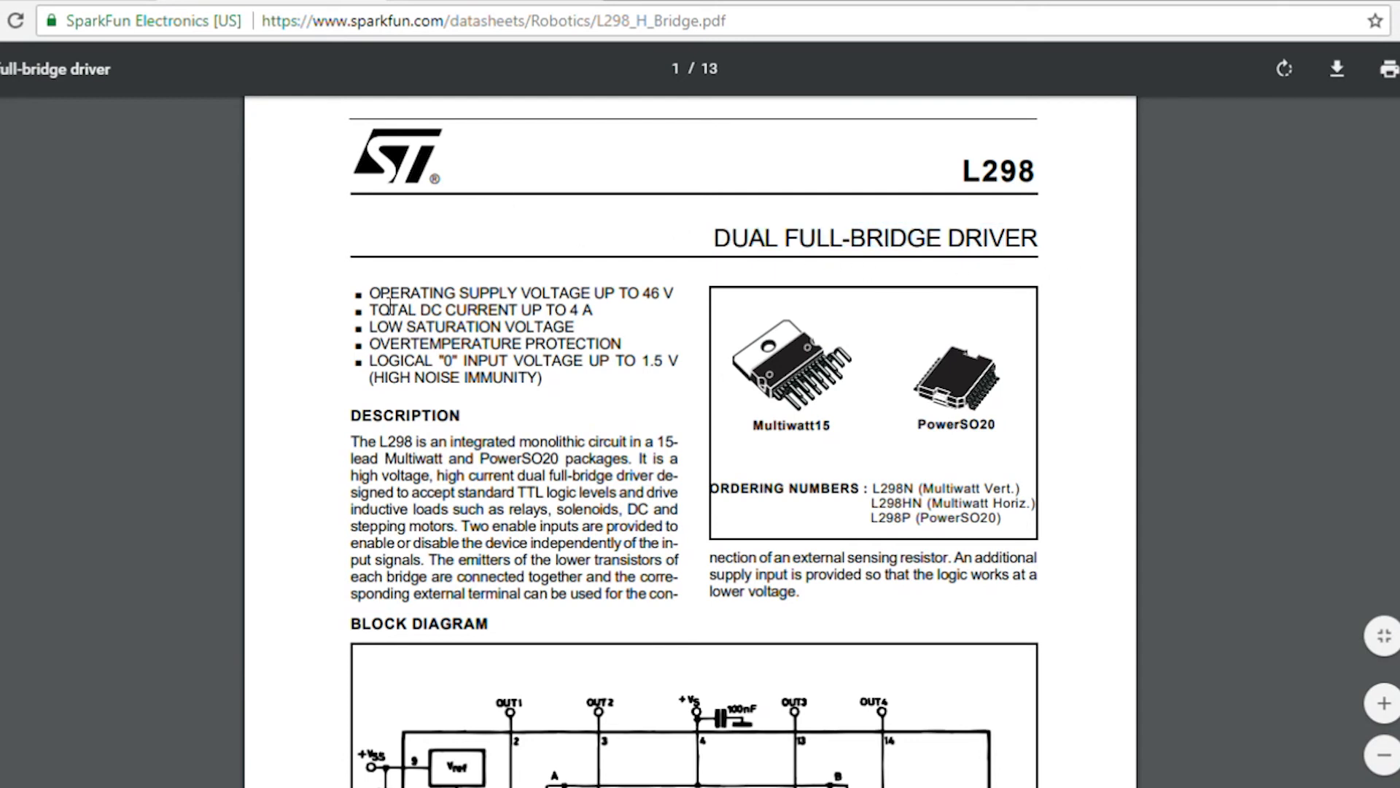
pyautogui.moveTo(417, 310); pyautogui.dragTo(592, 310)
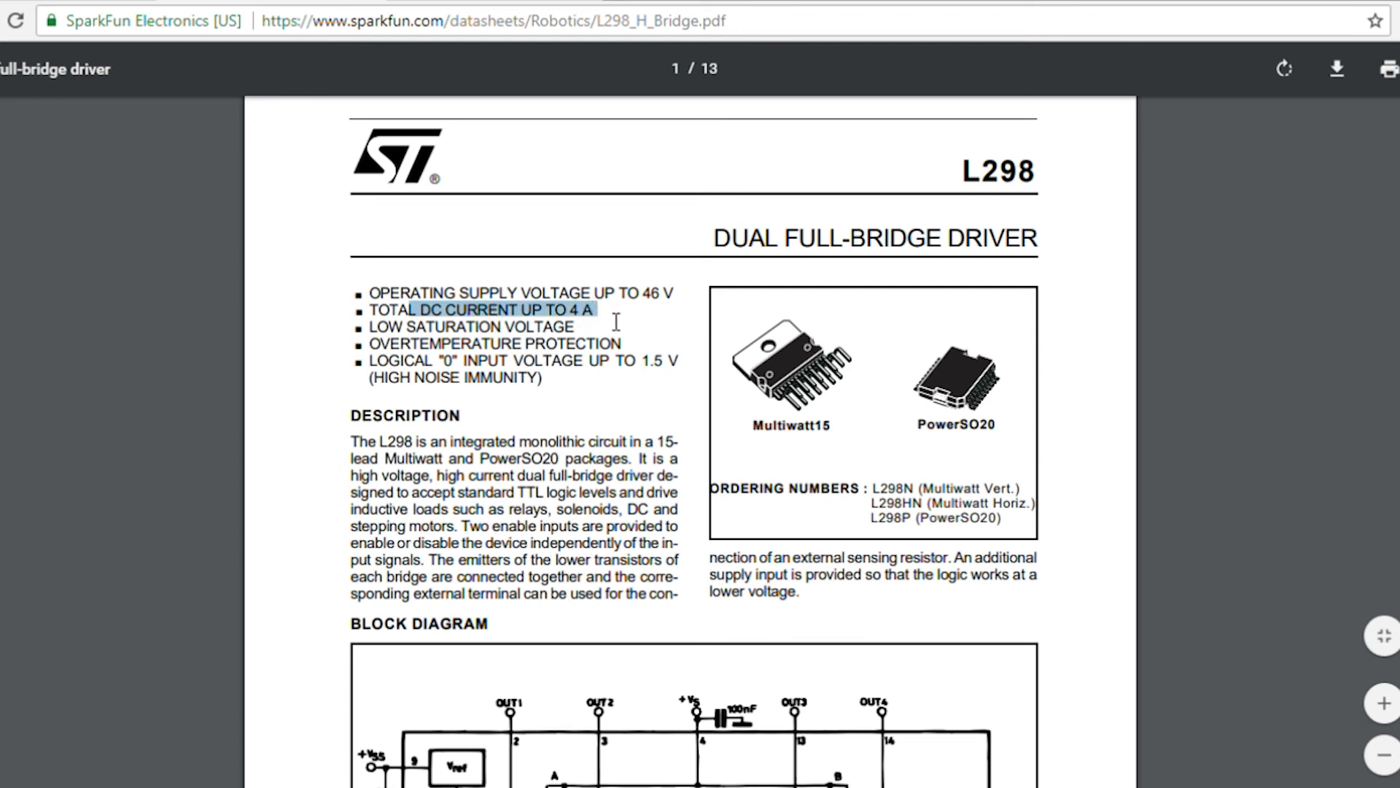